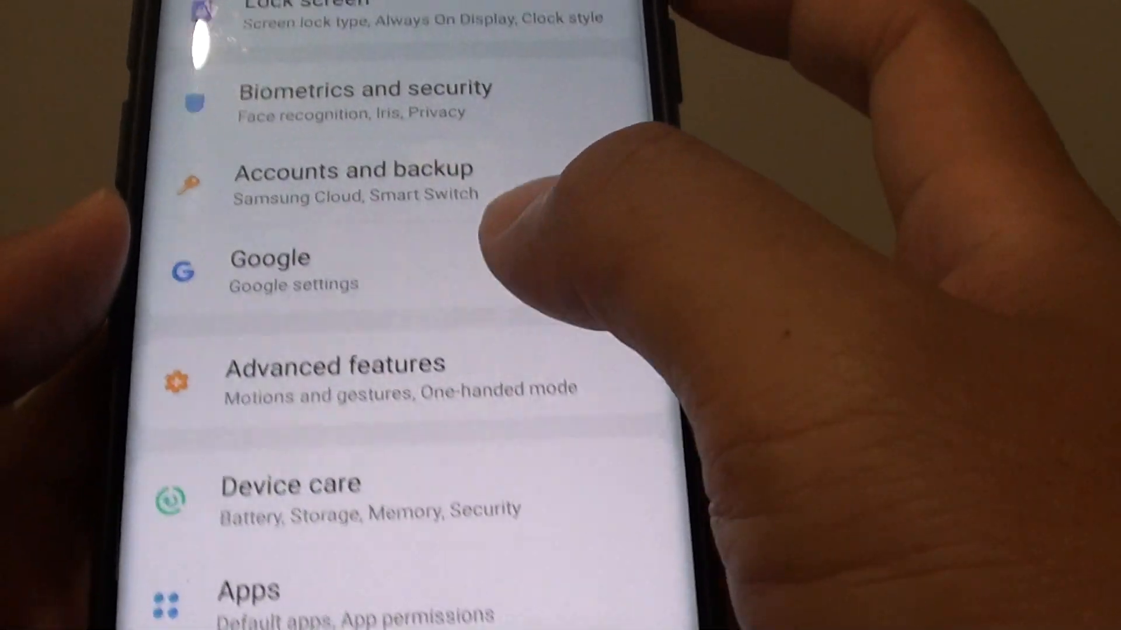
Go to Accounts and backup in Settings to reach Smart Switch.
left_click(353, 170)
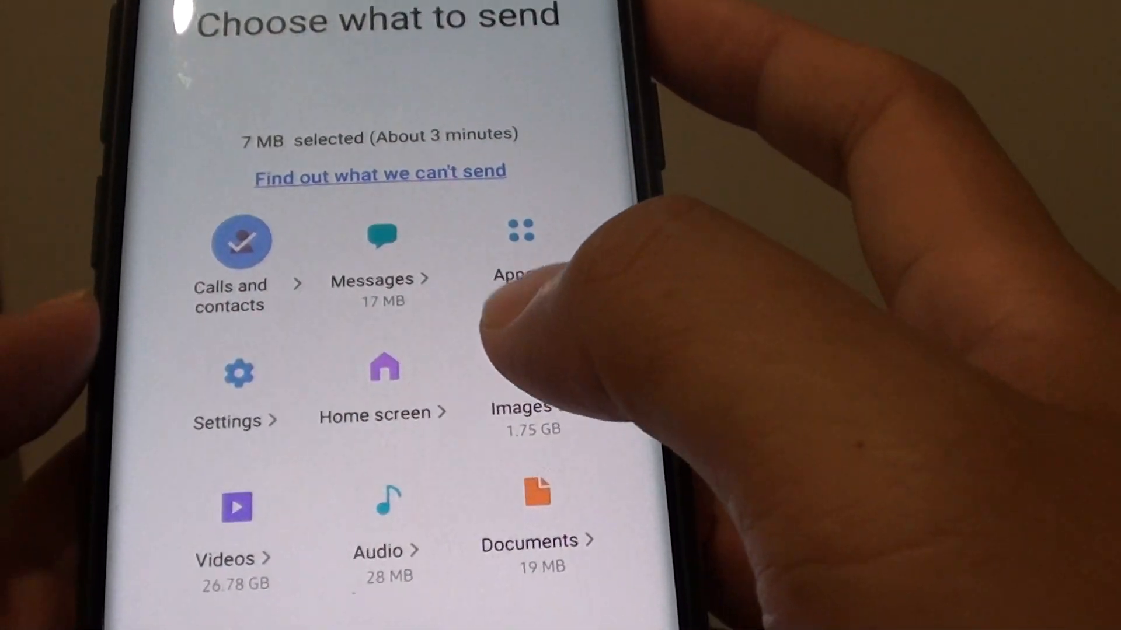
Back up just calls and contacts (about 7 MB) to external storage.
scroll("down", 3)
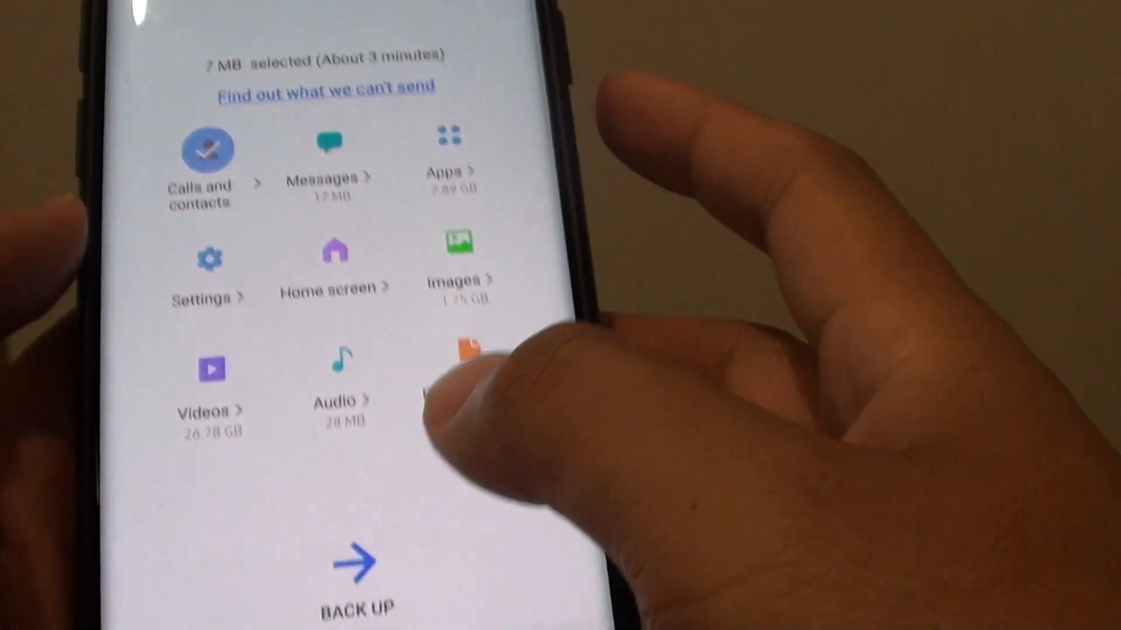
left_click(354, 572)
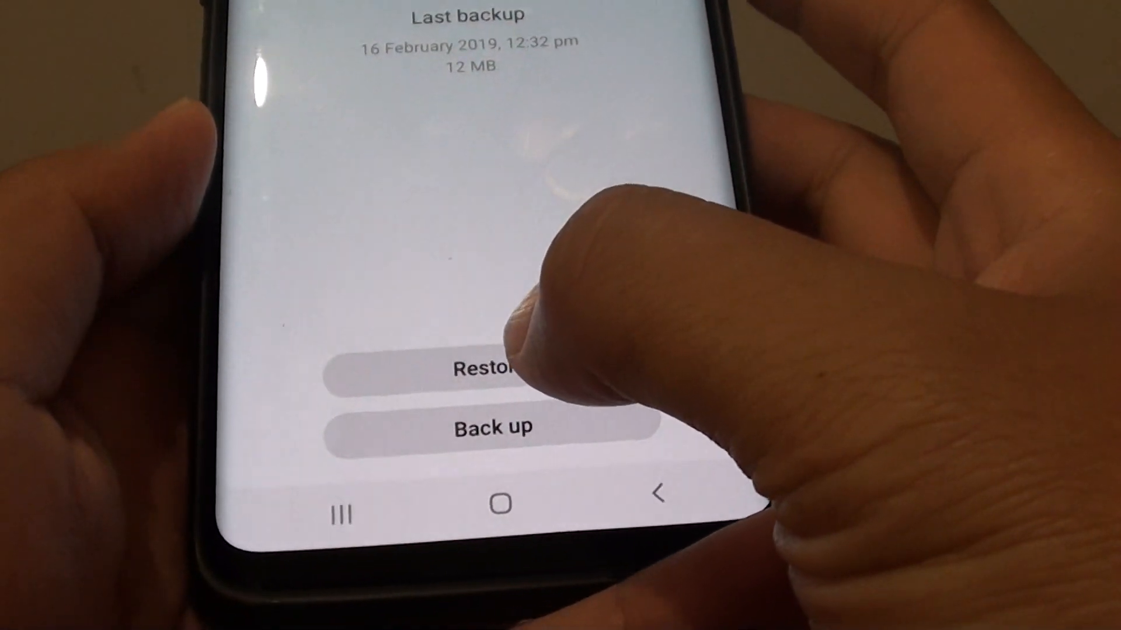
Start restoring calls and contacts from the 16 February 2019 backup.
left_click(486, 370)
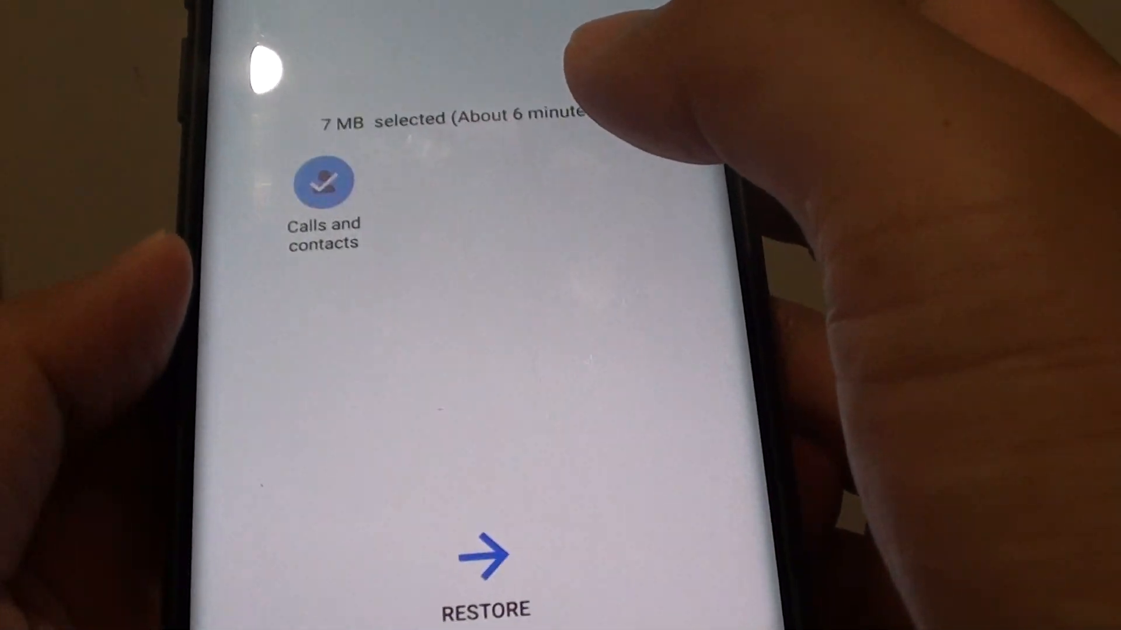